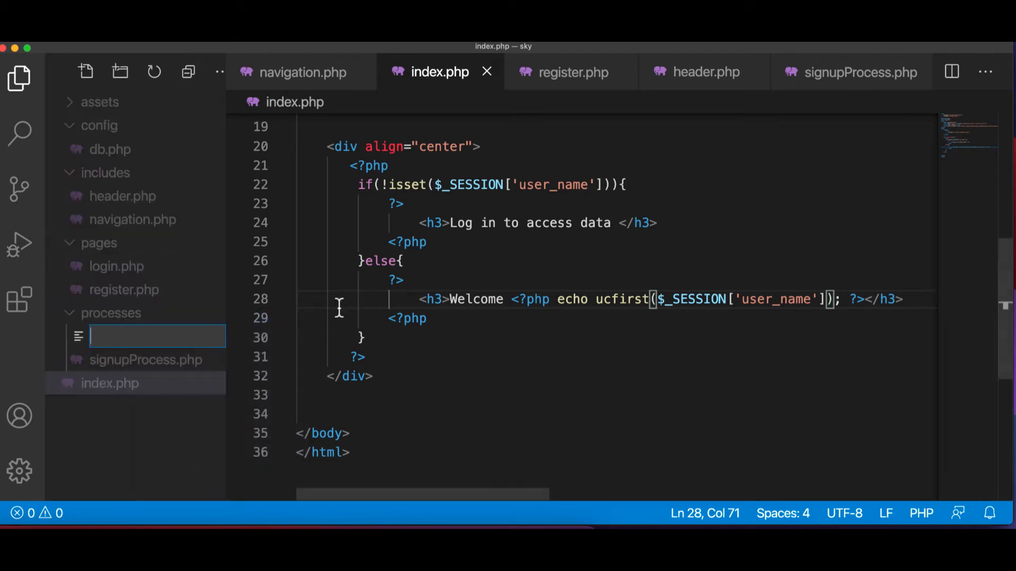
Create a new file named logoutProcess.php in the processes folder.
type("log")
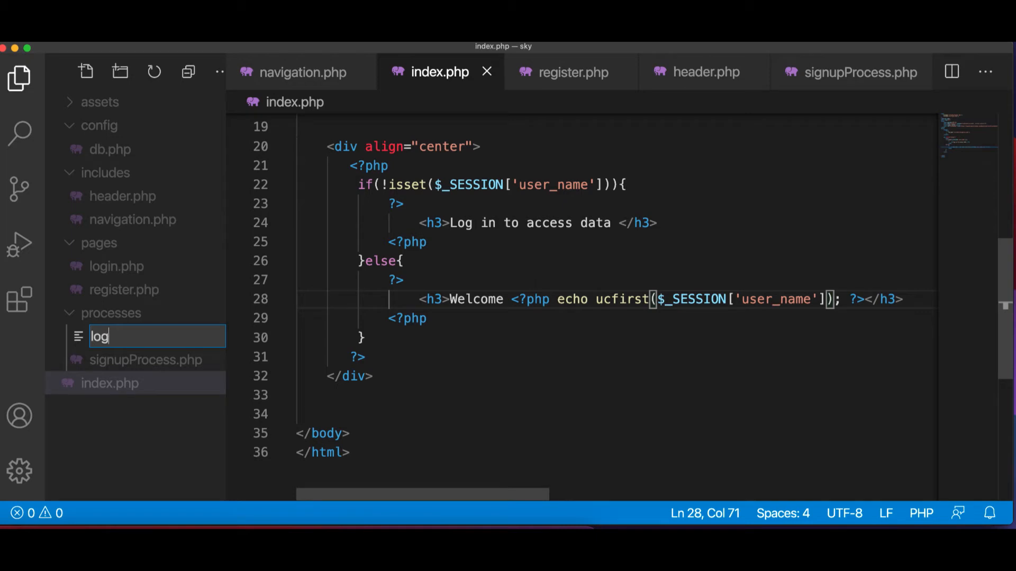
type("out")
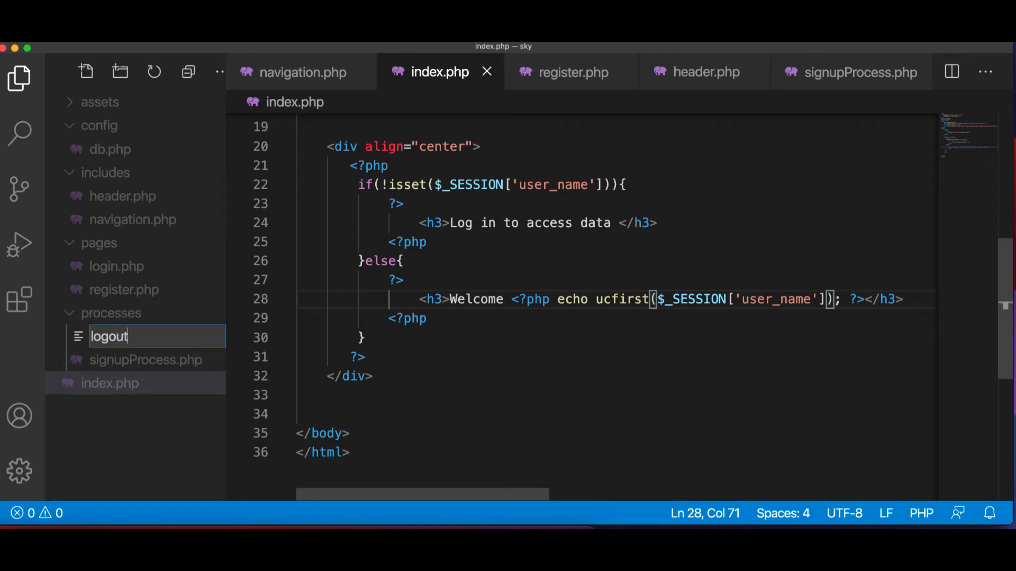
type("Process")
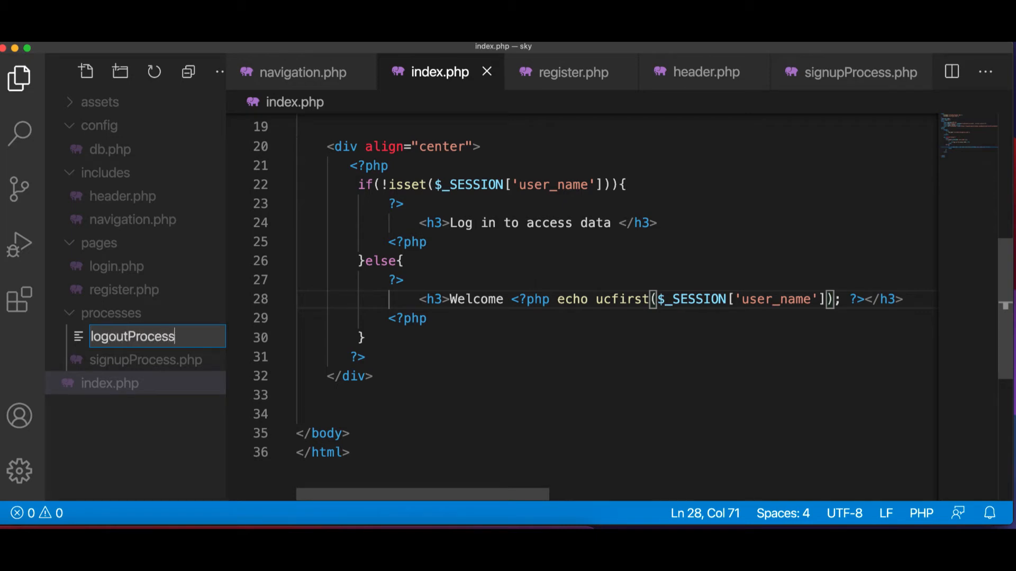
key("enter")
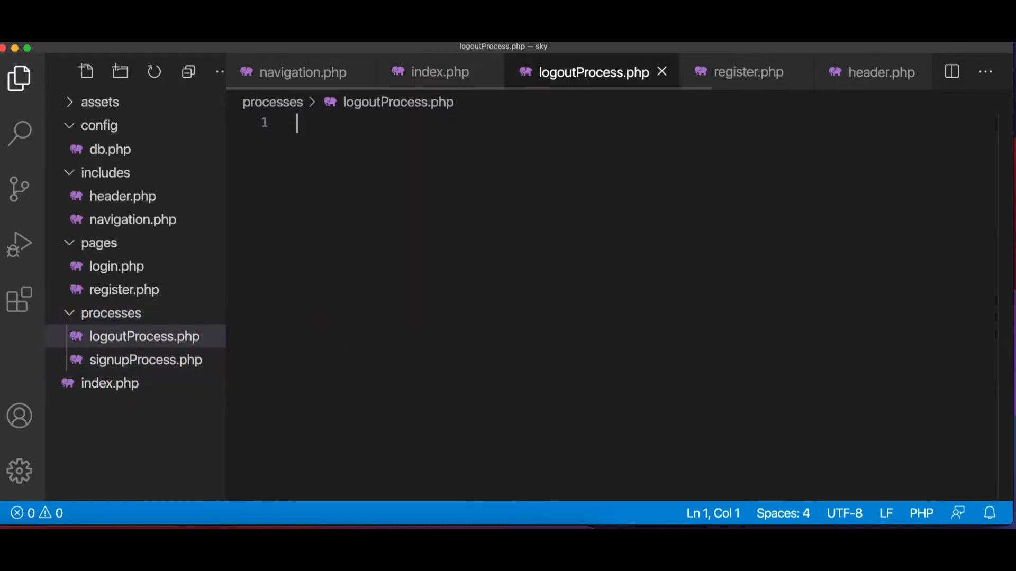
mouse_move(419, 82)
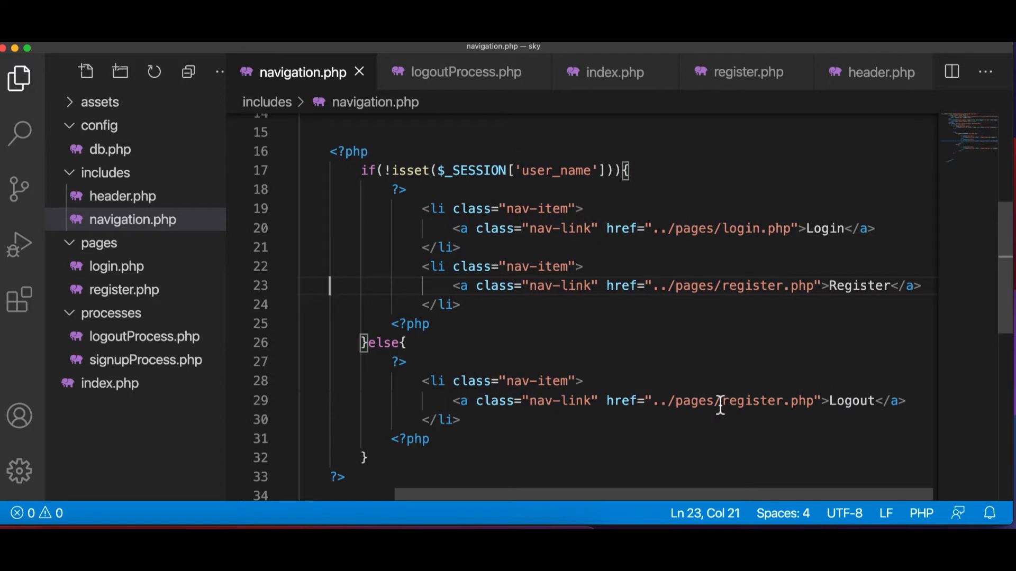
Replace the Logout link's href in navigation.php with ../processes/logoutProcess.php.
double_click(768, 400)
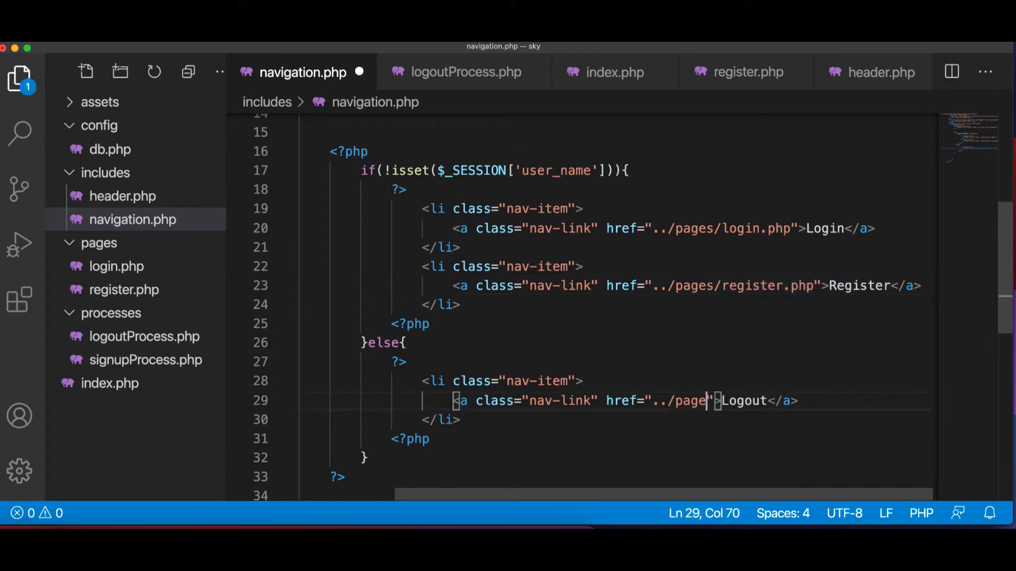
key("Backspace")
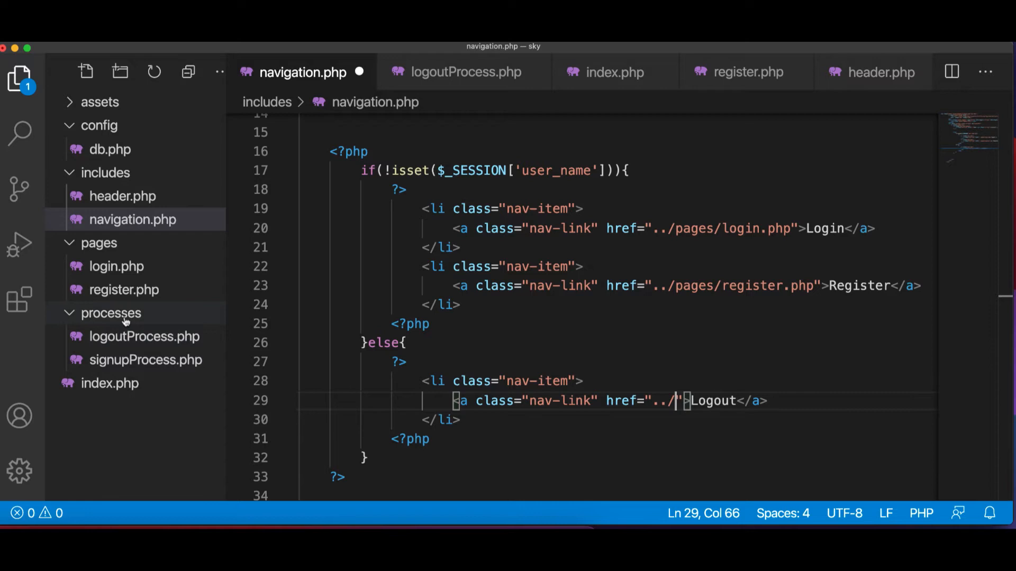
type("p")
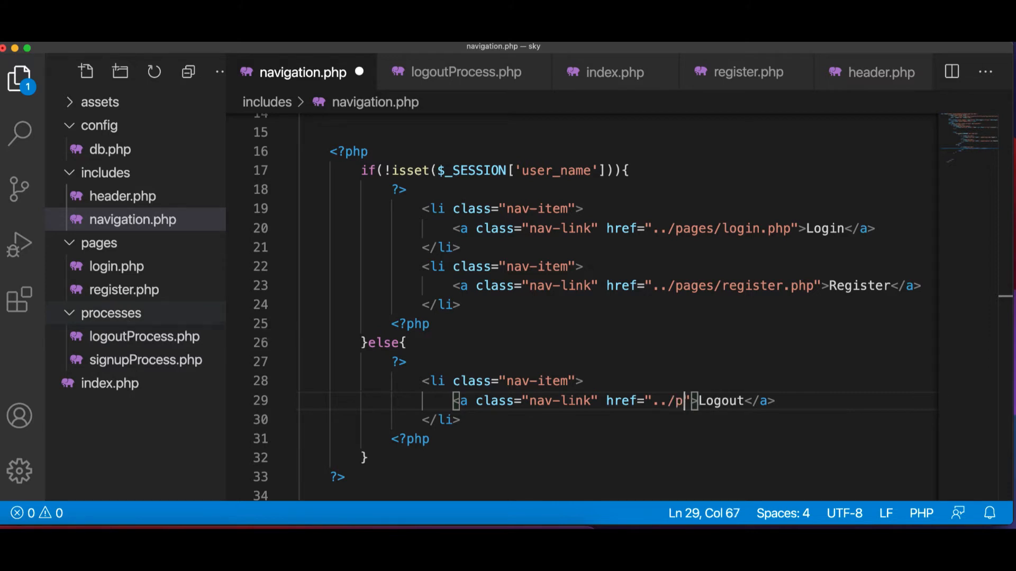
type("rocesse")
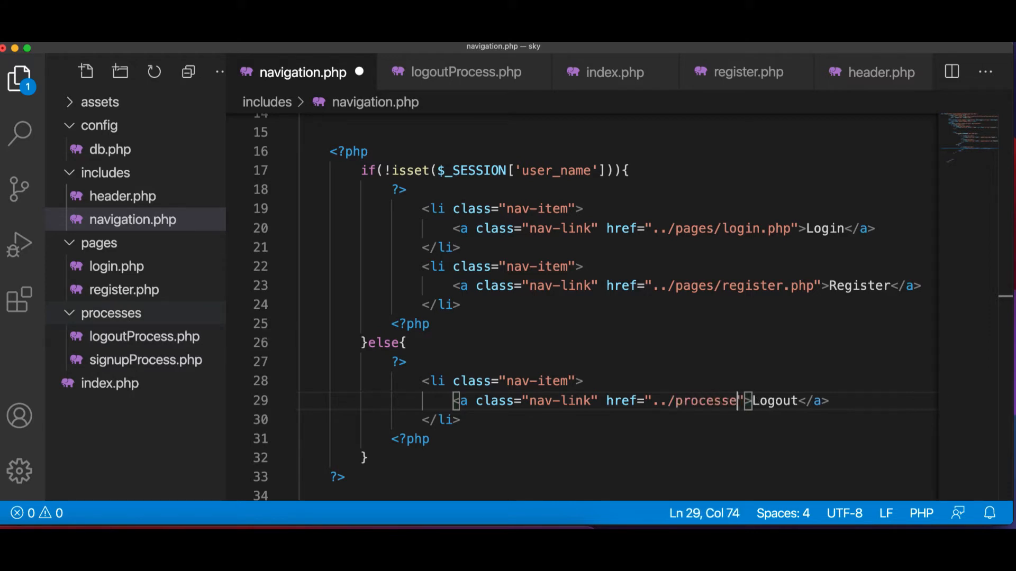
type("s/")
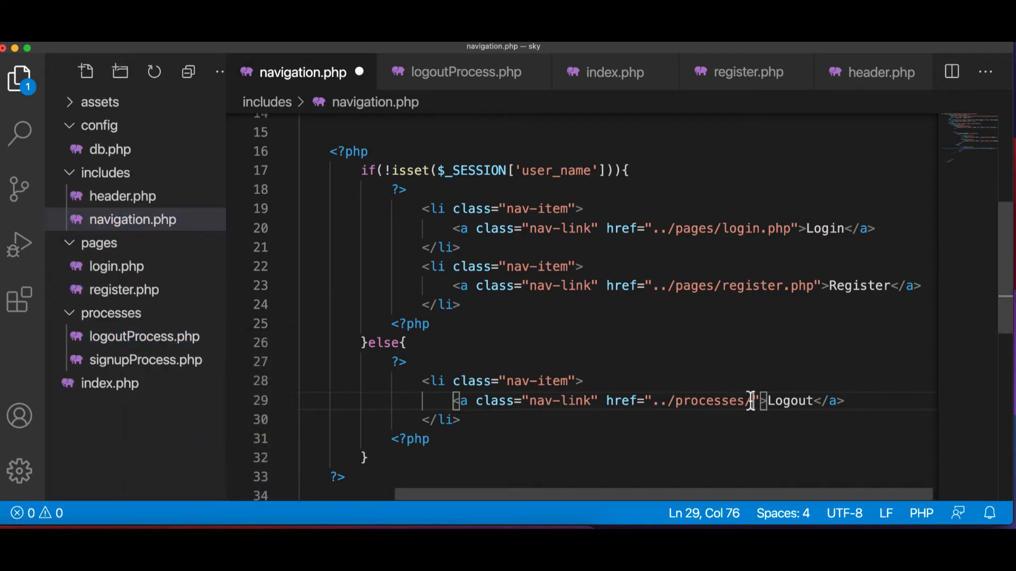
type("logoutProcess.php")
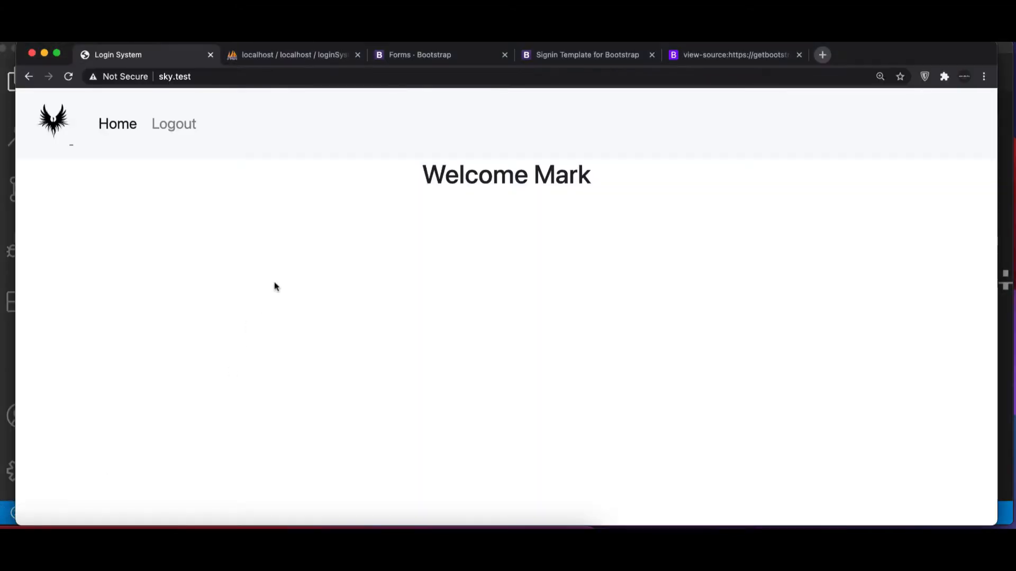
left_click(173, 123)
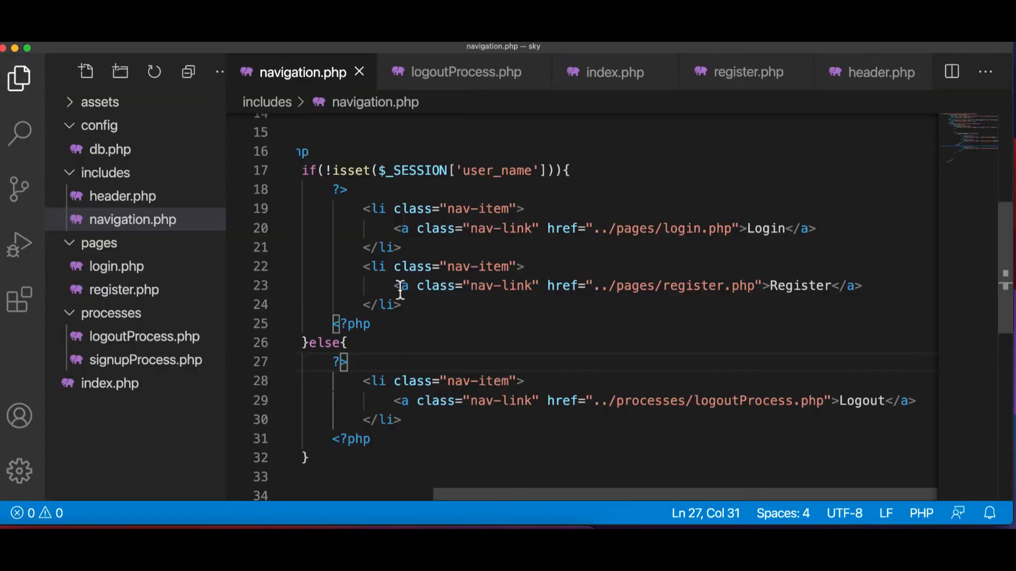
Start logoutProcess.php with <?php, session_start() and session_destroy().
left_click(465, 72)
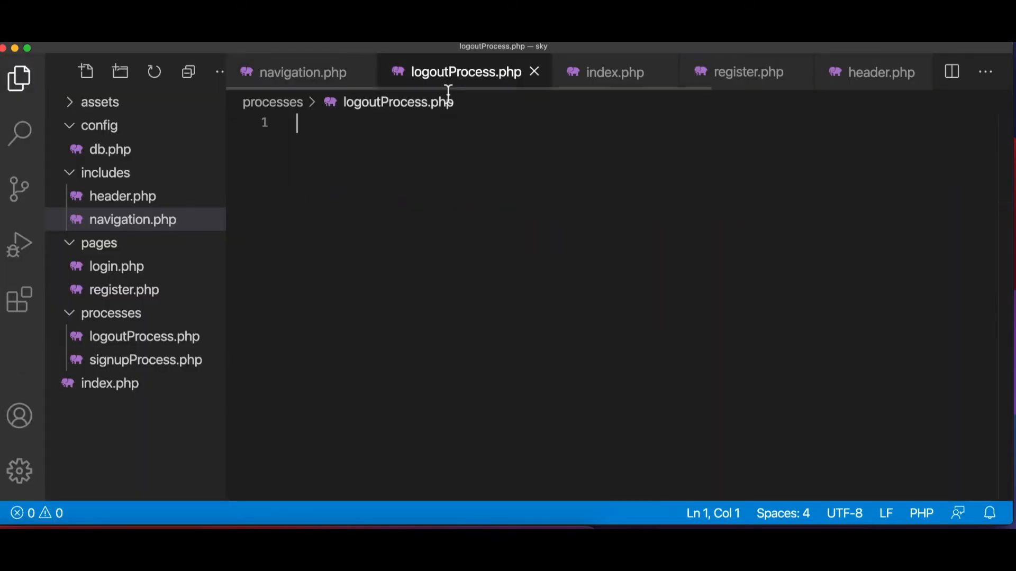
type("<")
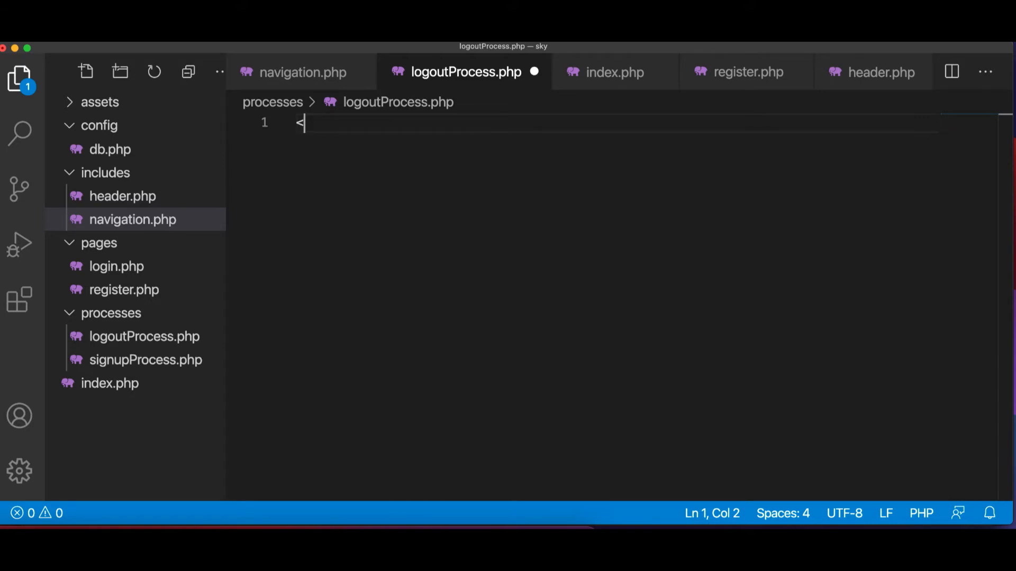
type("?php")
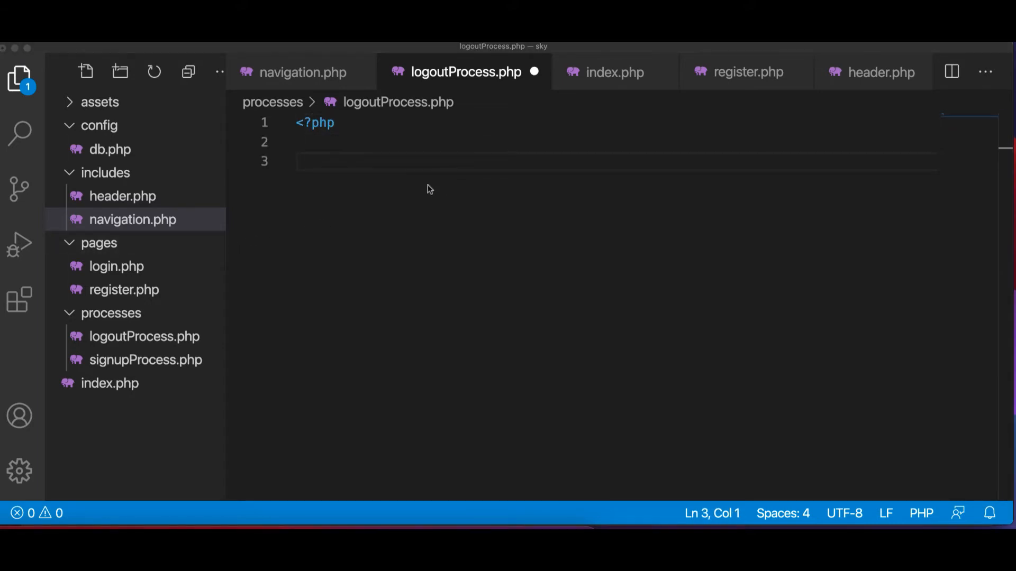
type("s")
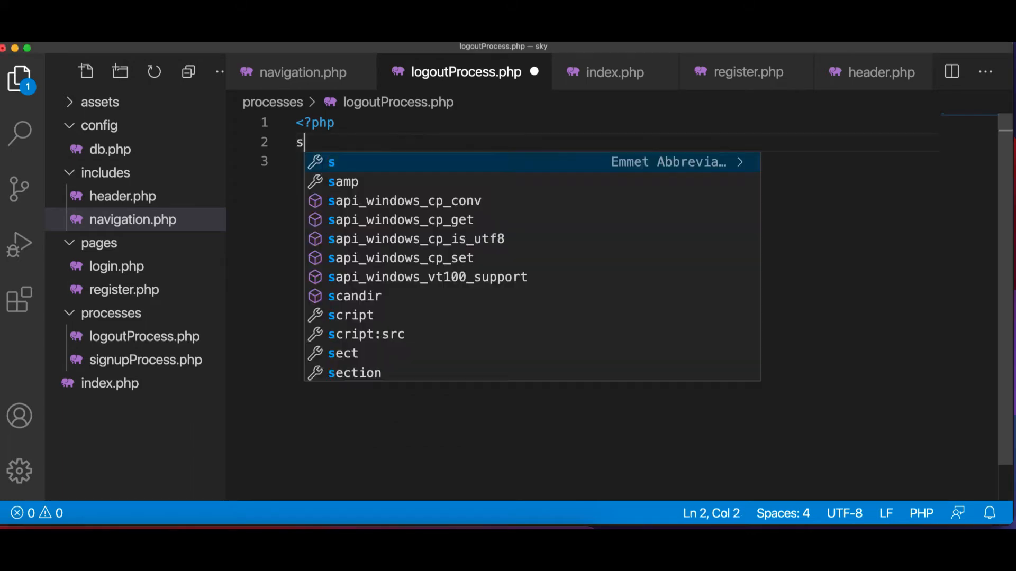
type("ession_start();")
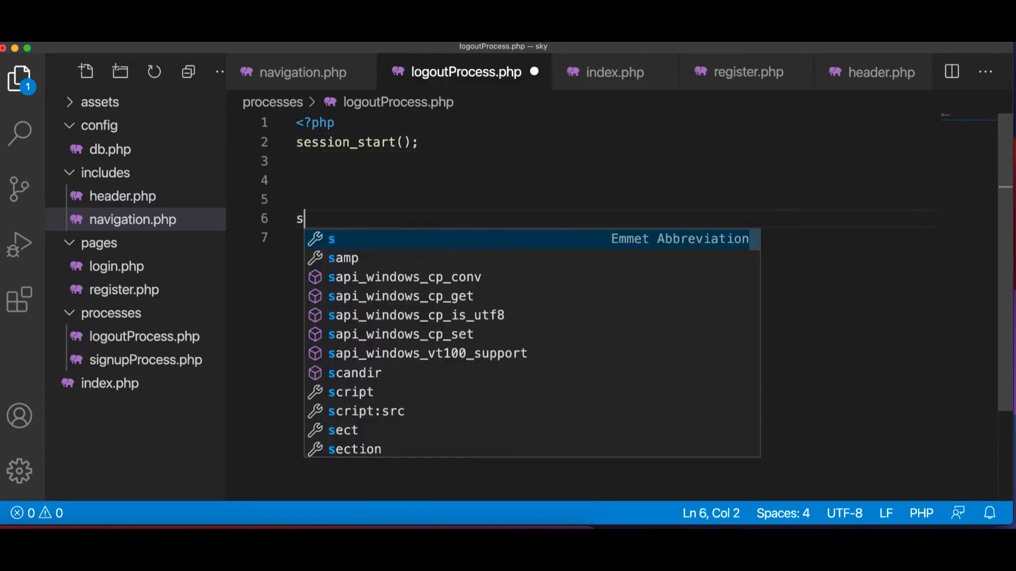
type("ession_destroy();")
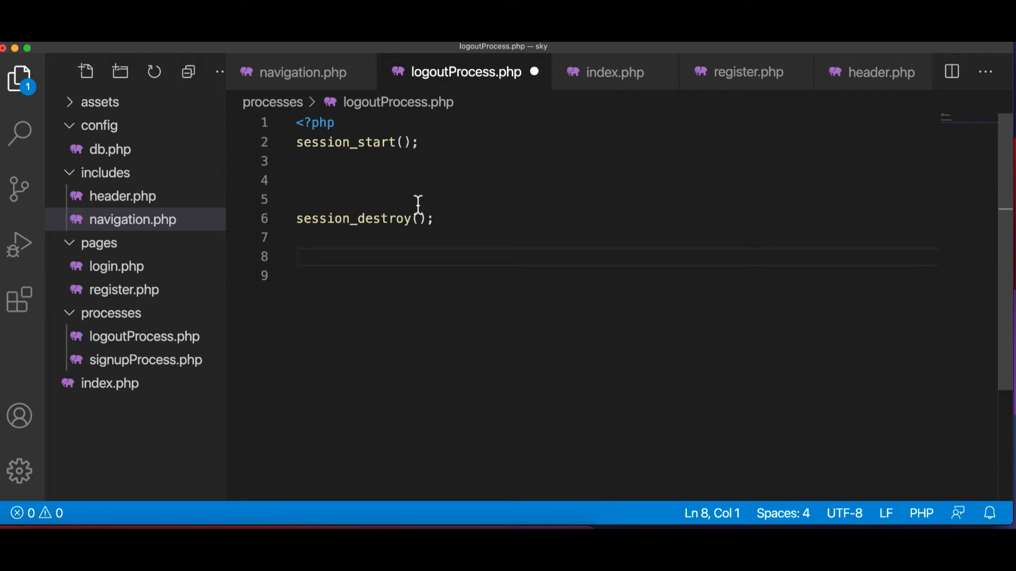
Add a header() redirect with Location: ../index.php.
type("header(\"")
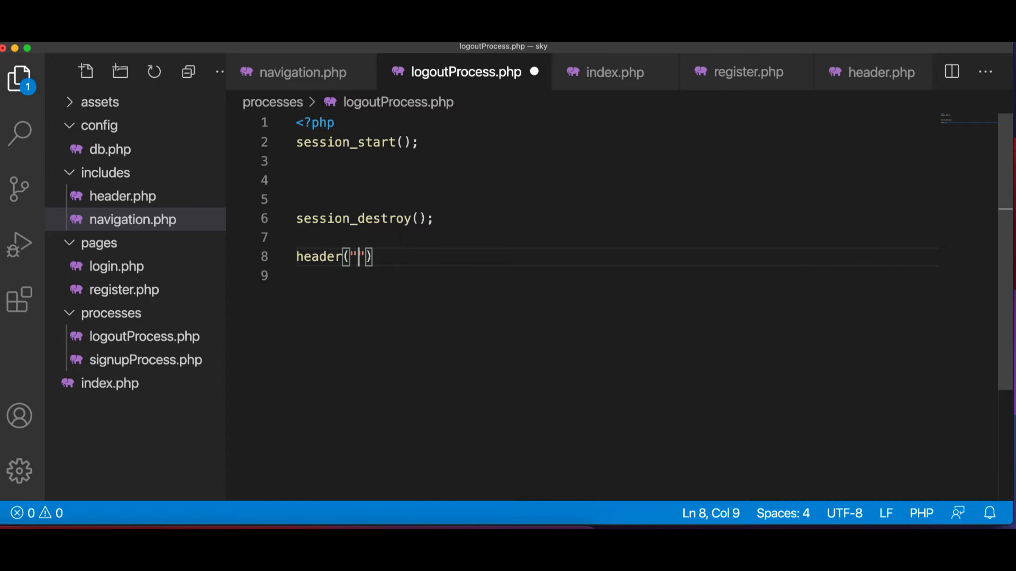
type("Lo")
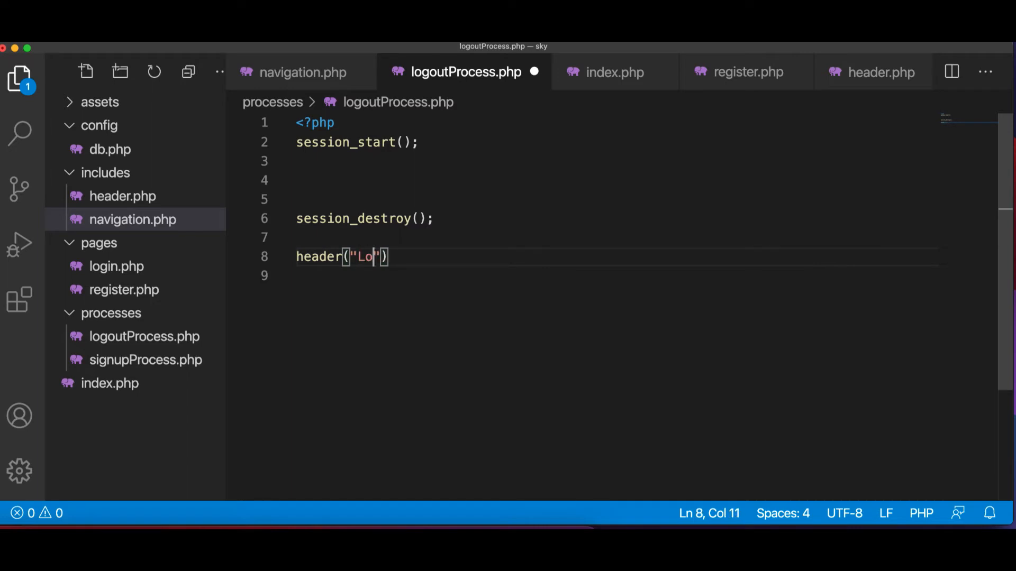
type("cation")
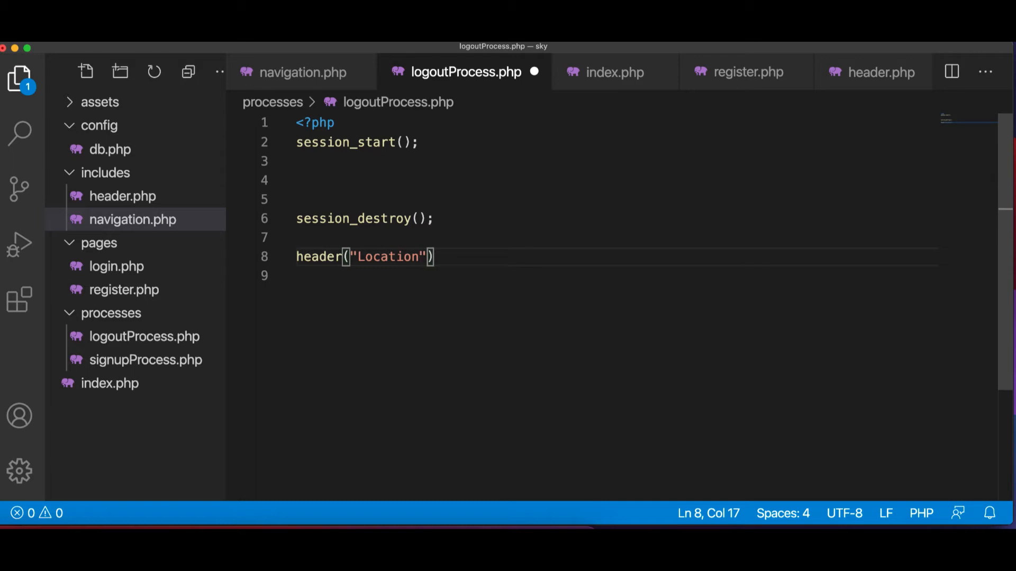
type(":")
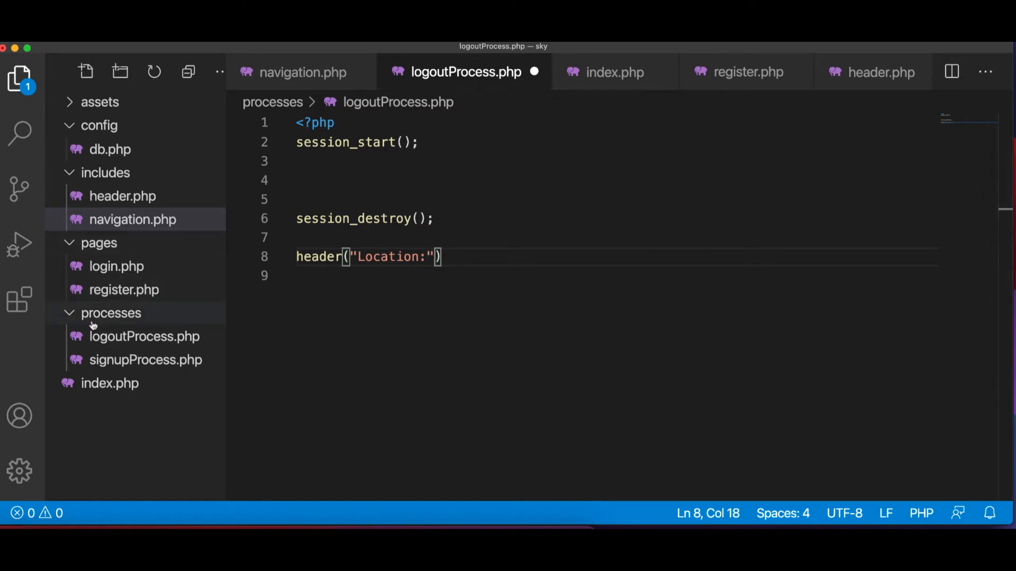
type("../")
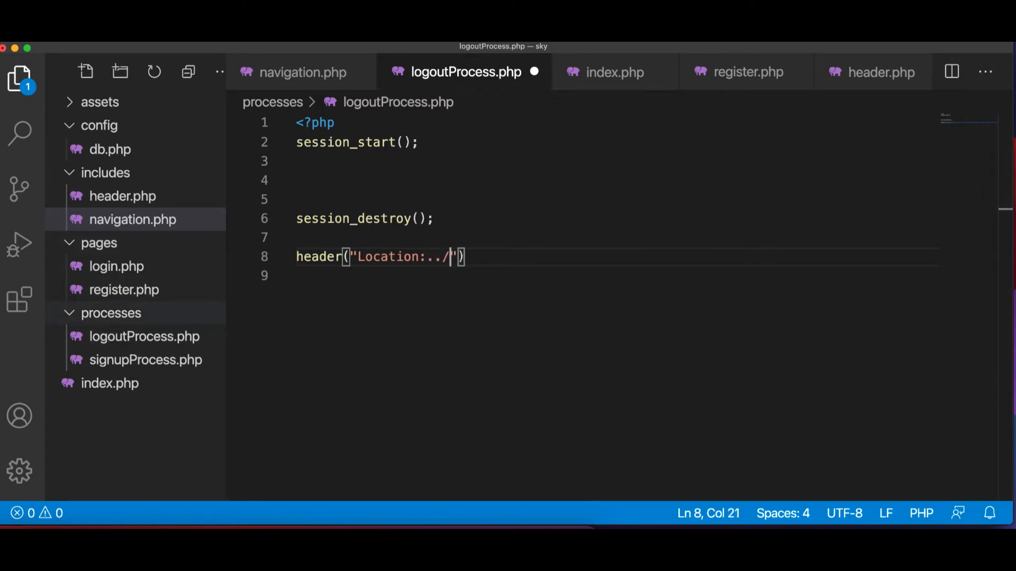
left_click(110, 313)
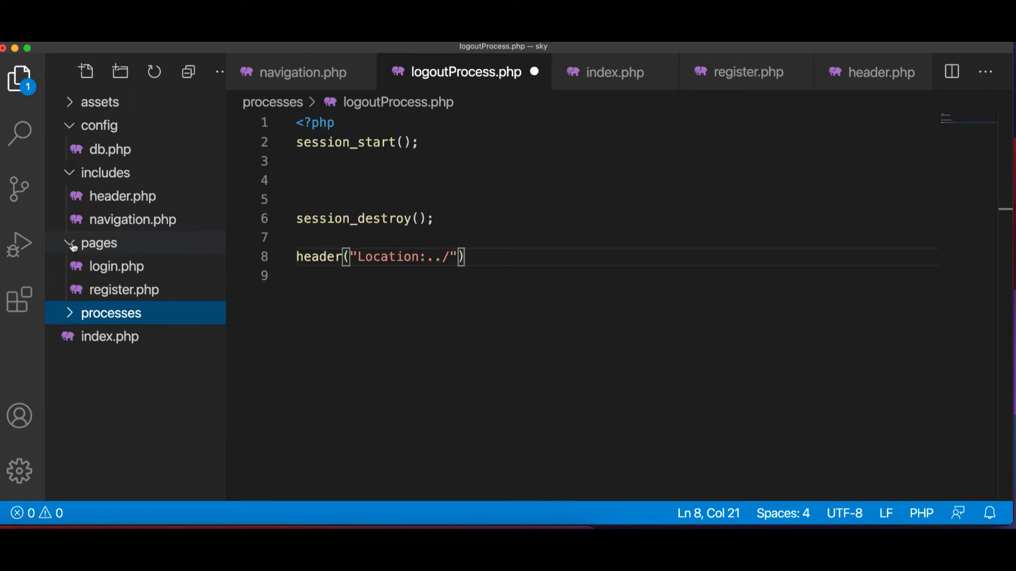
left_click(105, 173)
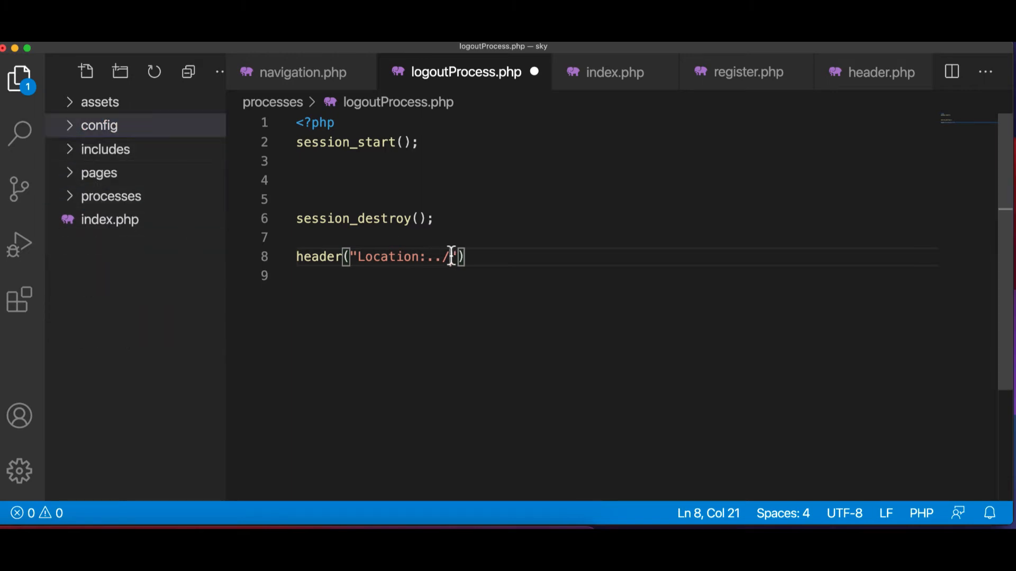
type("index.php")
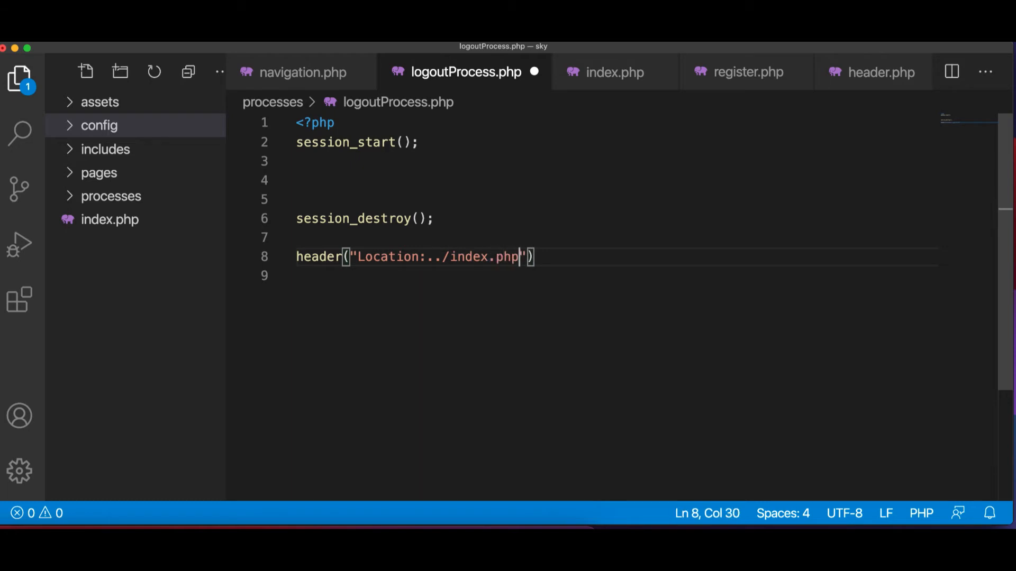
type(";")
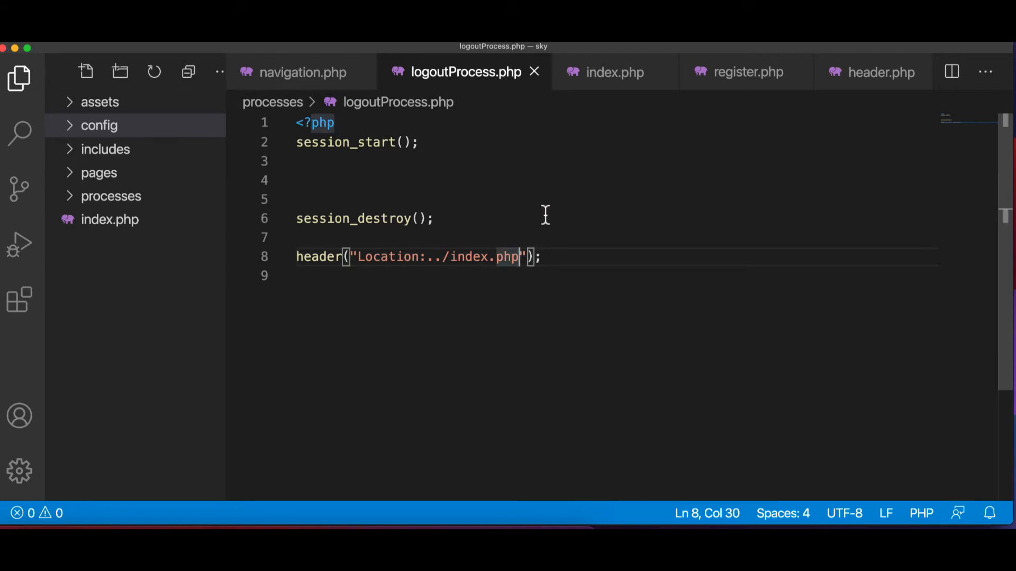
Append the query string ?success=loggedOut to the redirect URL.
type("?")
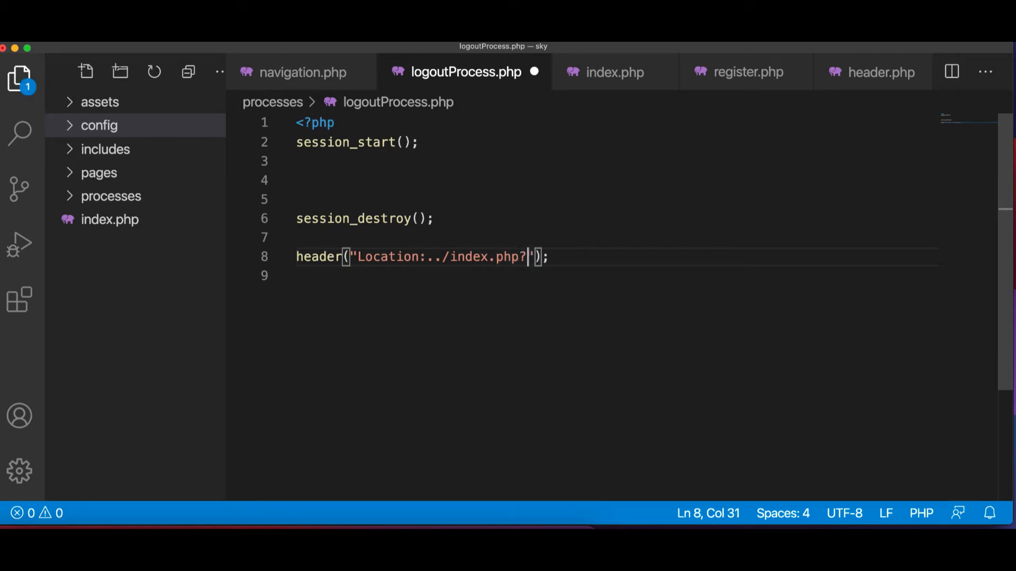
type("logged")
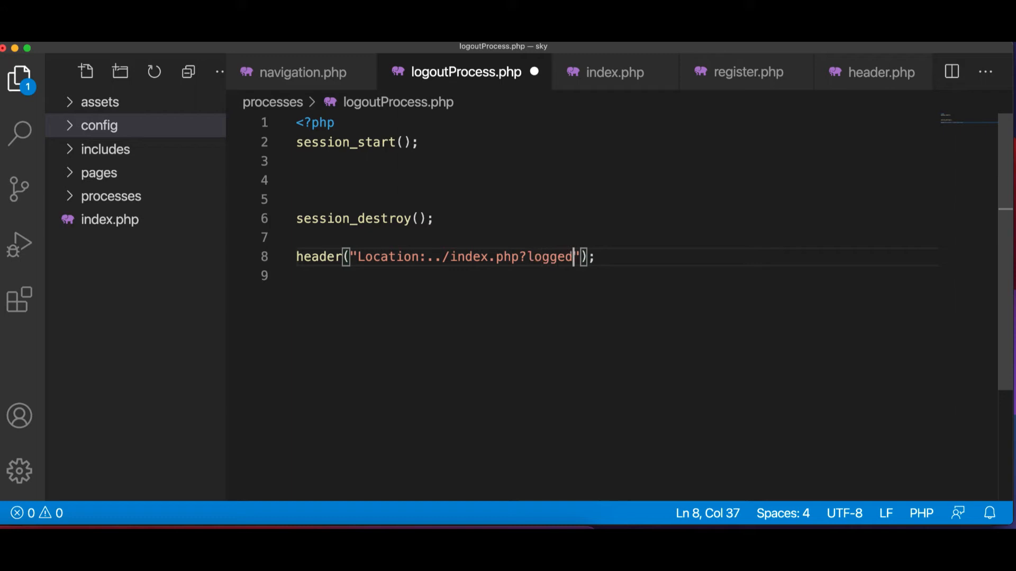
key("BackSpace")
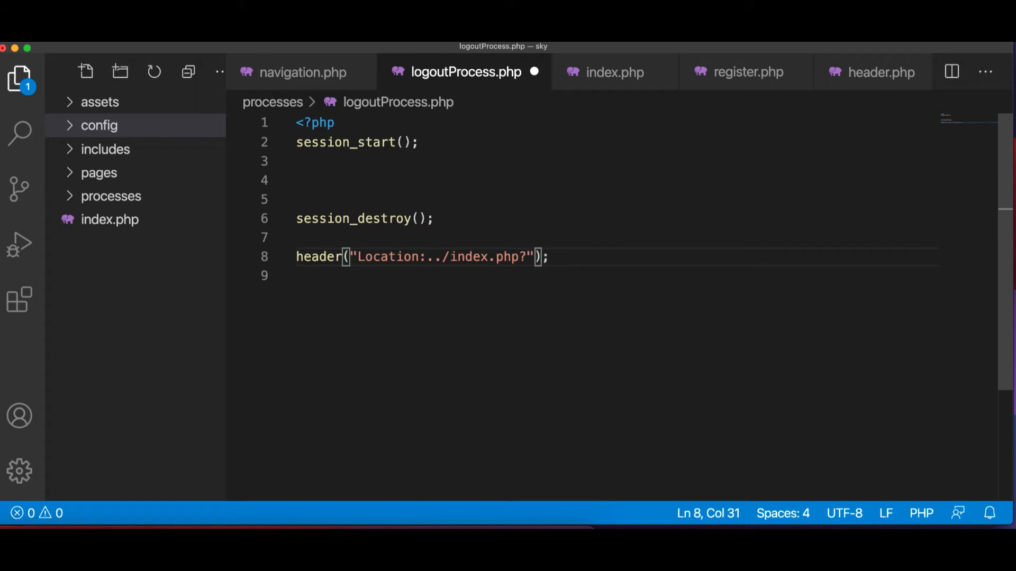
type("success")
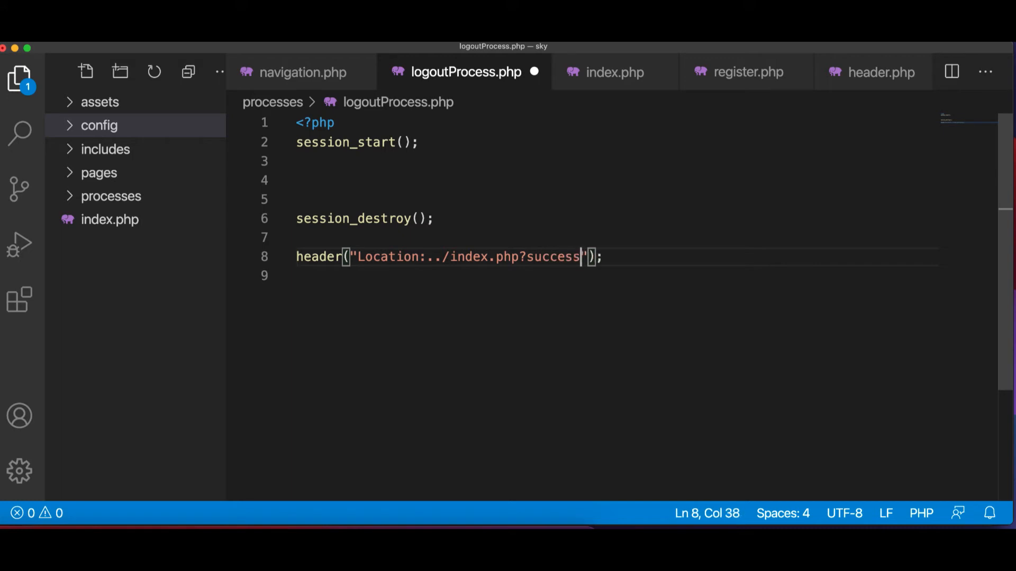
type("=")
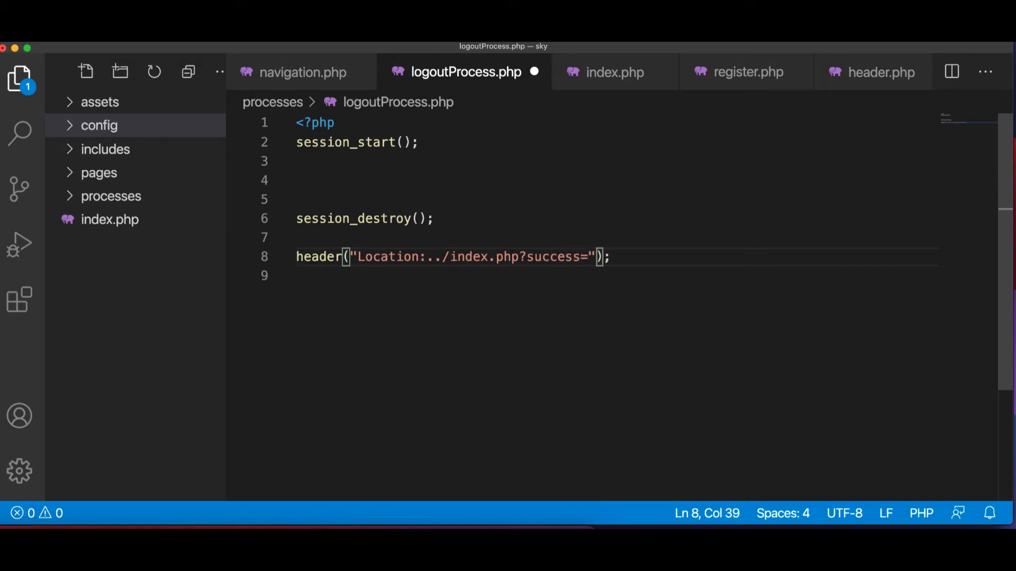
type("l")
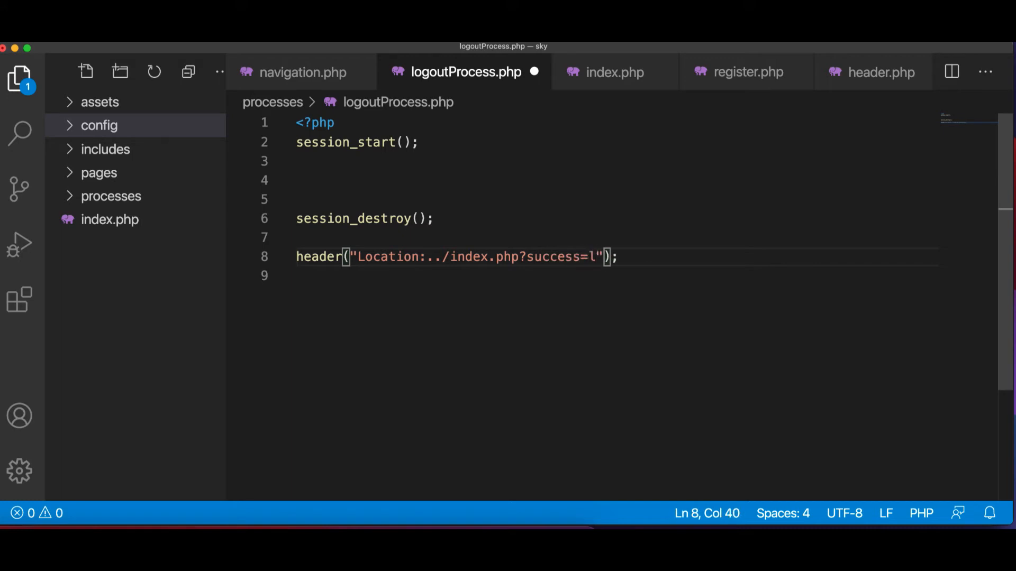
type("ogged")
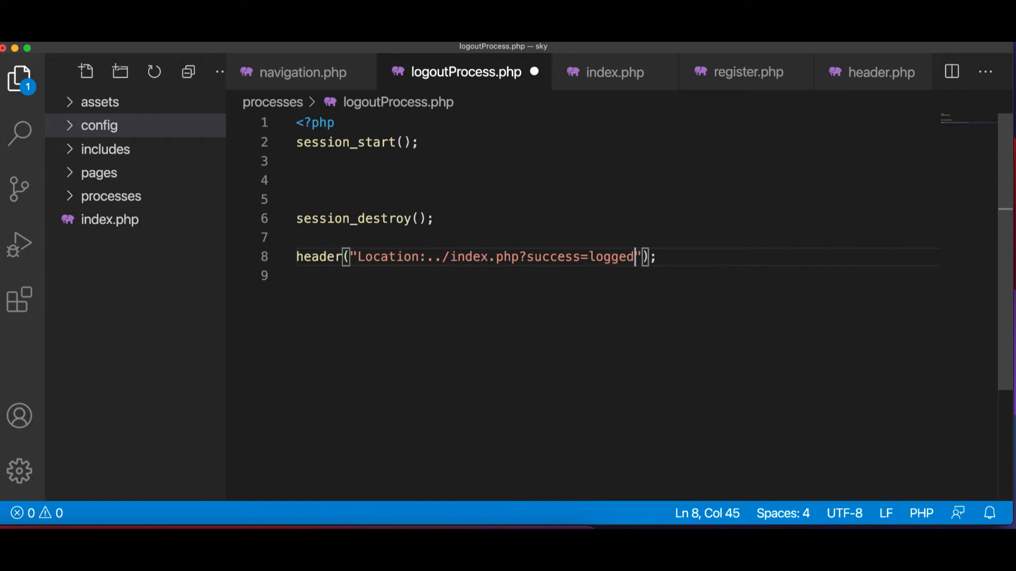
type("Out")
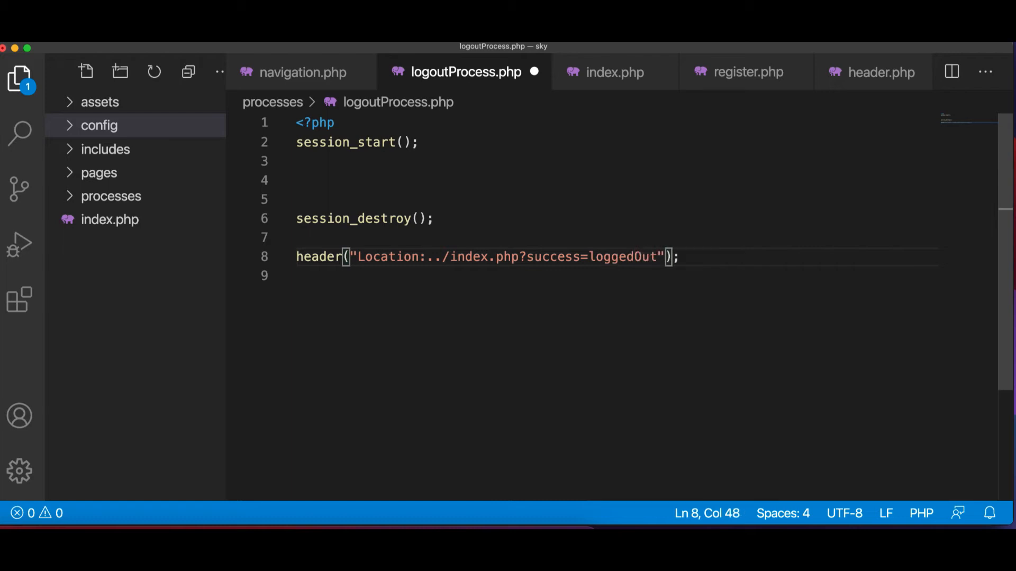
mouse_move(544, 214)
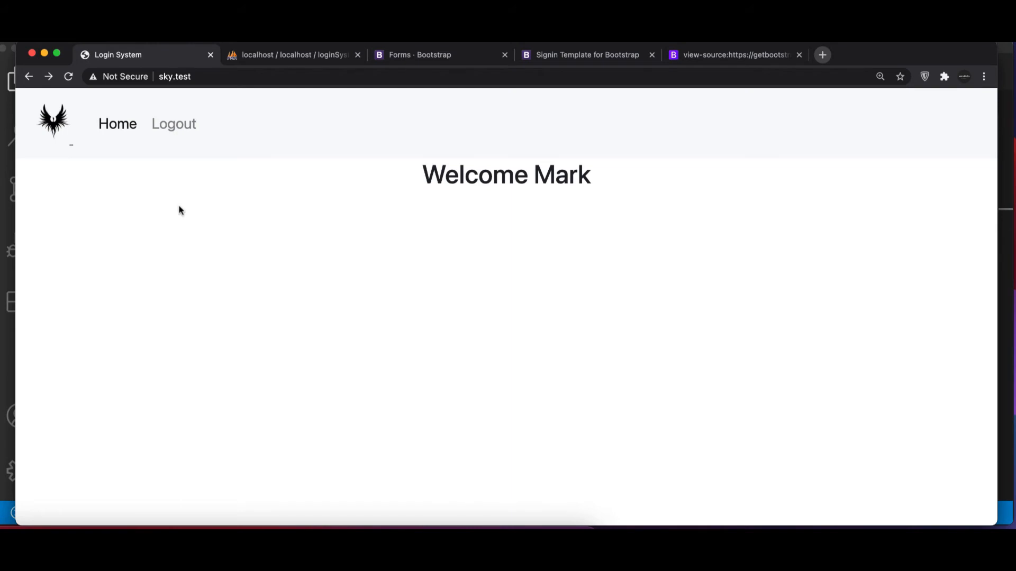
Log out via the navbar in Chrome and land on index.php?success=loggedOut.
left_click(173, 124)
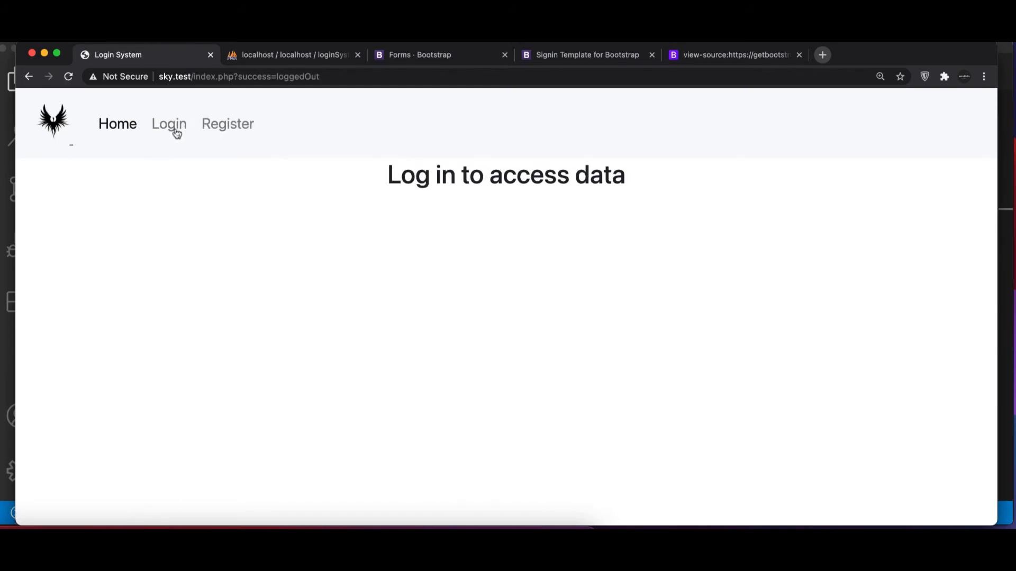
mouse_move(168, 124)
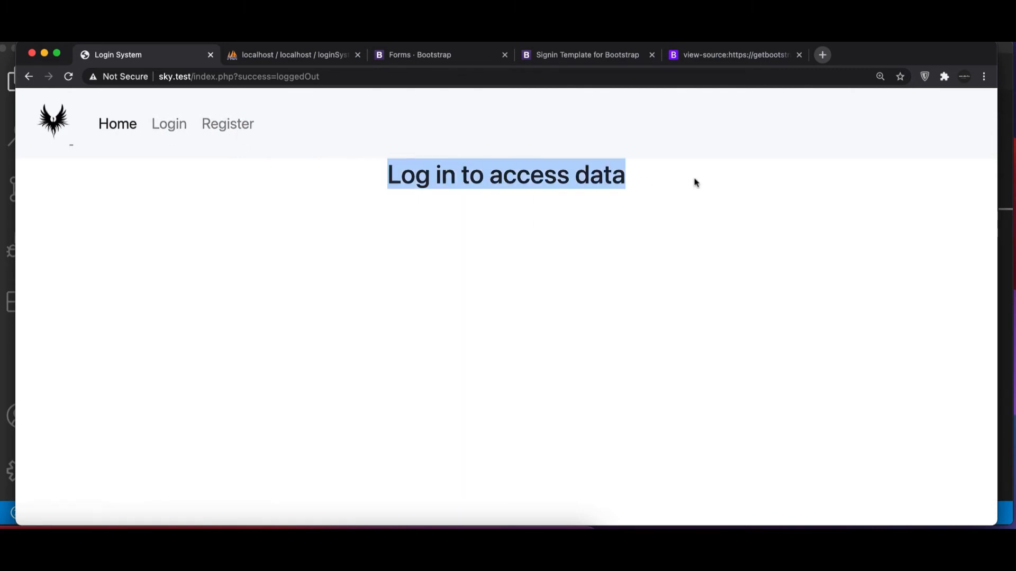
left_click(278, 76)
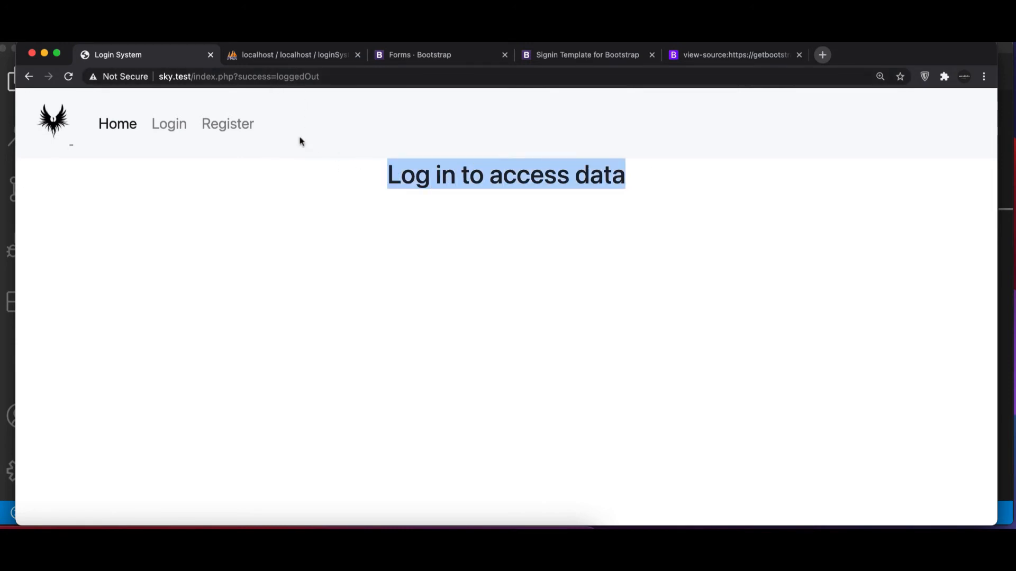
mouse_move(350, 118)
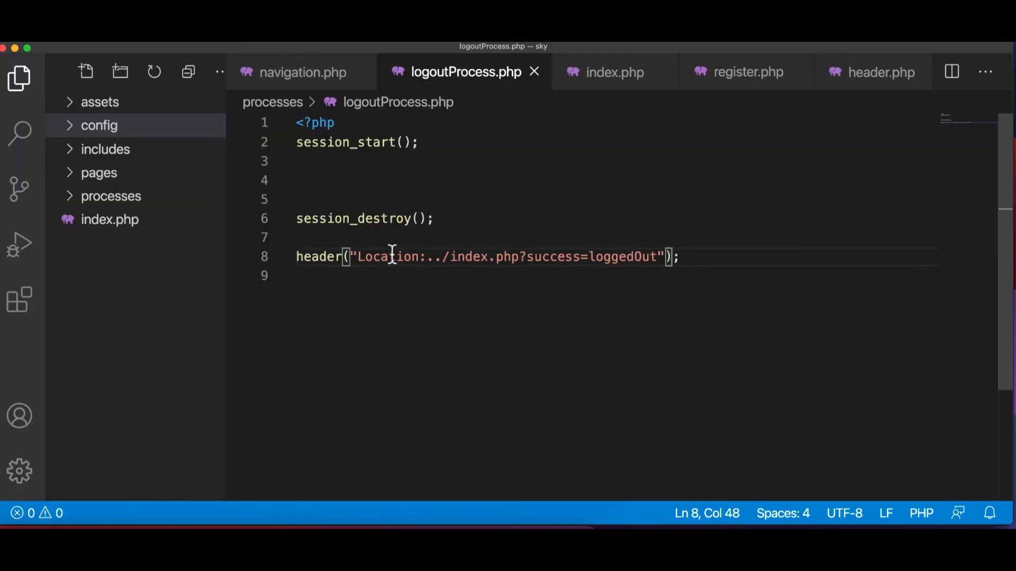
Change the index.php condition to isset($_GET['success']) && equals 'loggedOut'.
left_click(607, 71)
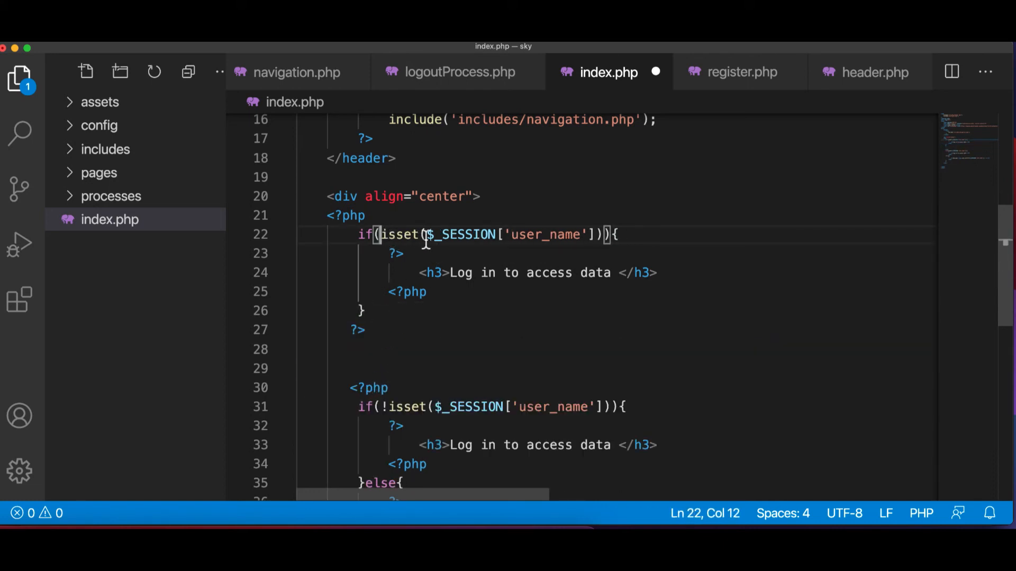
double_click(465, 235)
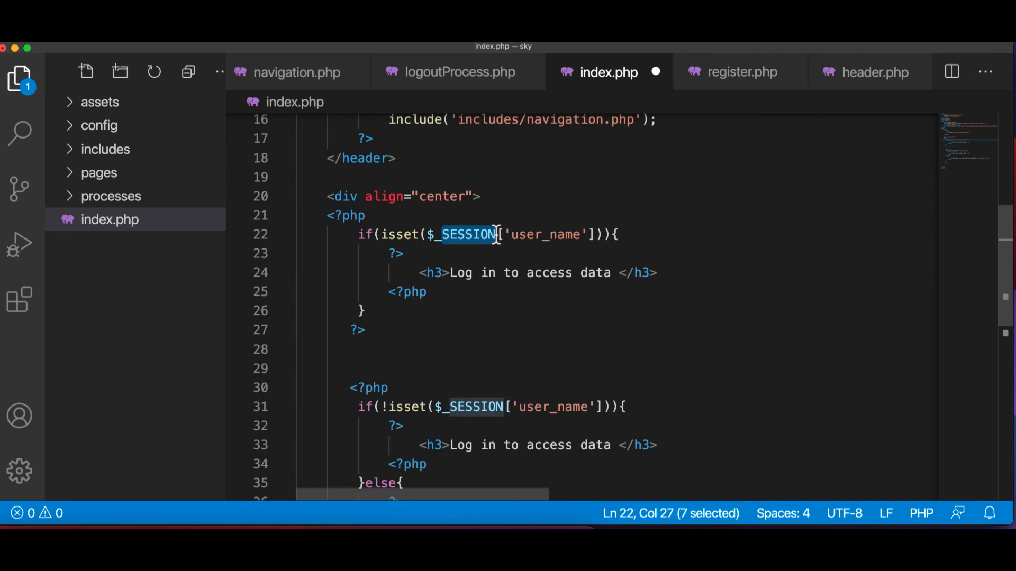
type("_GET")
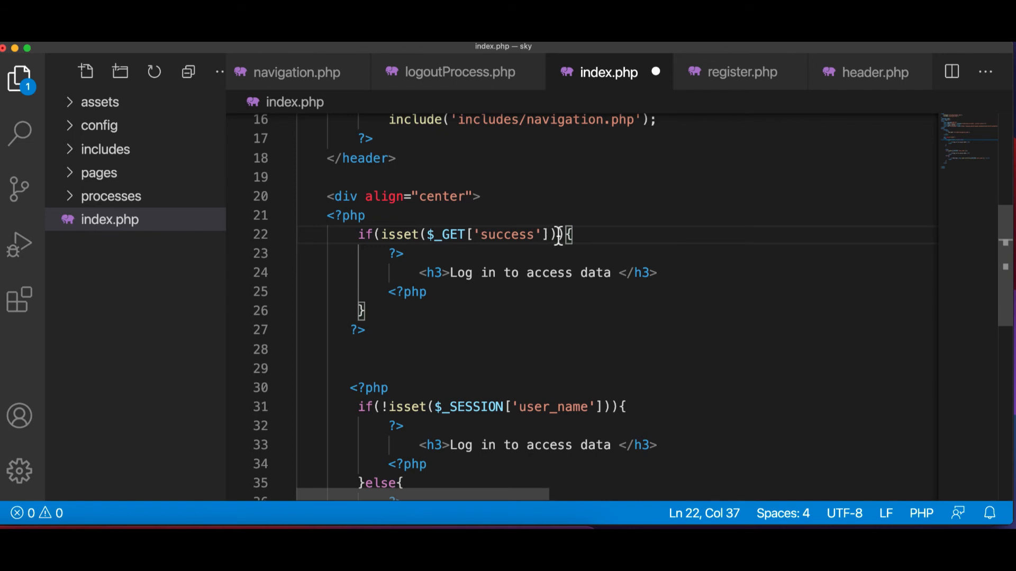
type("&&")
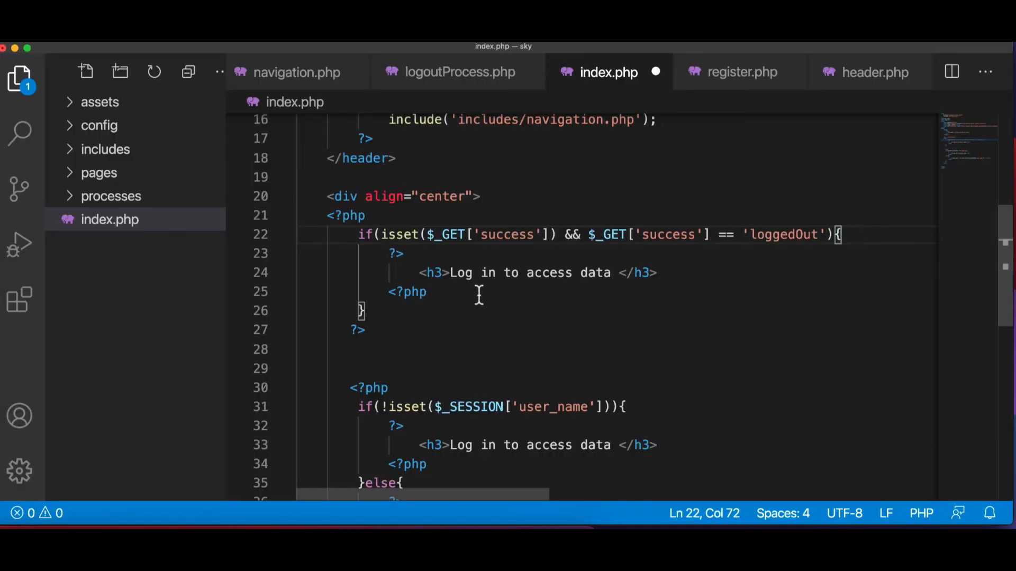
Output a <small class='alert alert-info'> saying 'Logged out successfully' inside that block.
left_click_drag(451, 272, 609, 272)
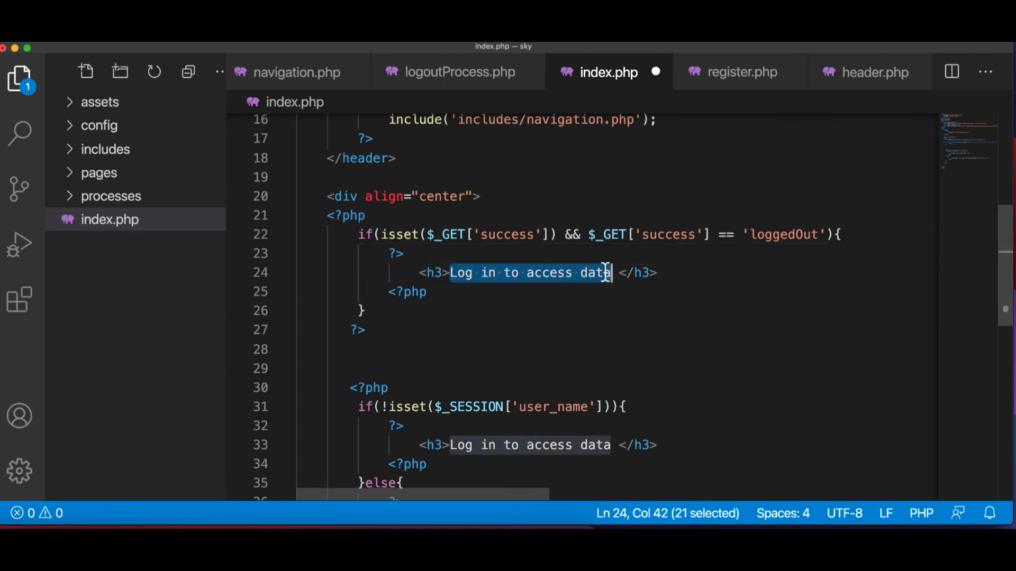
type("Loggedo")
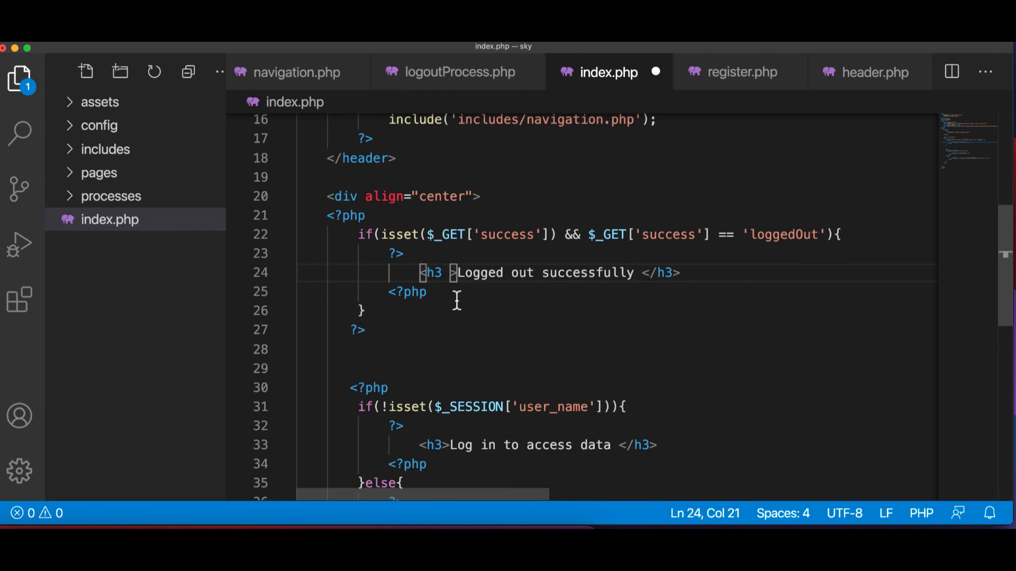
type("small")
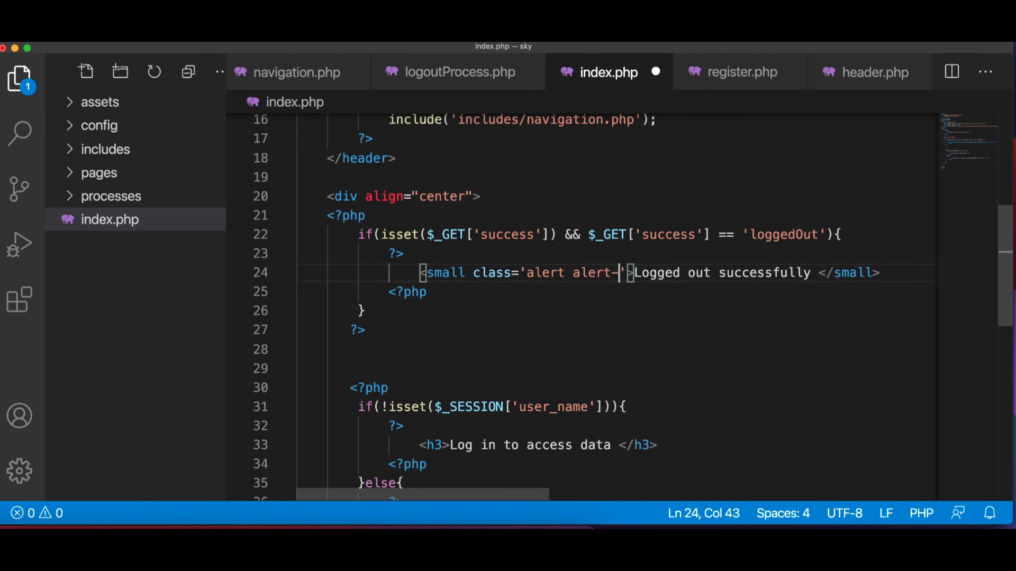
type("info")
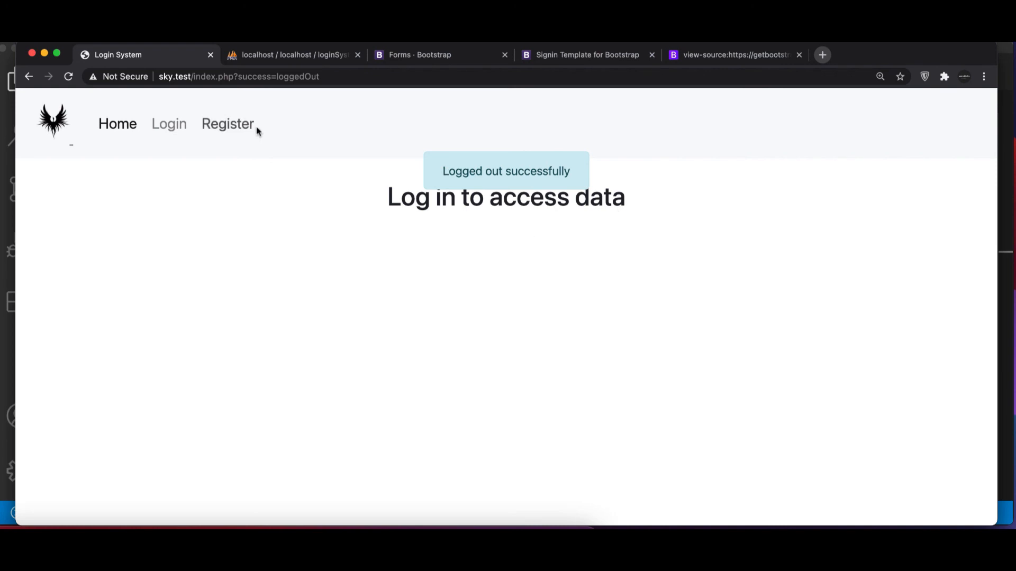
Visit the Login, Register and Login pages from the navbar, ending on the sign-in form.
left_click(168, 123)
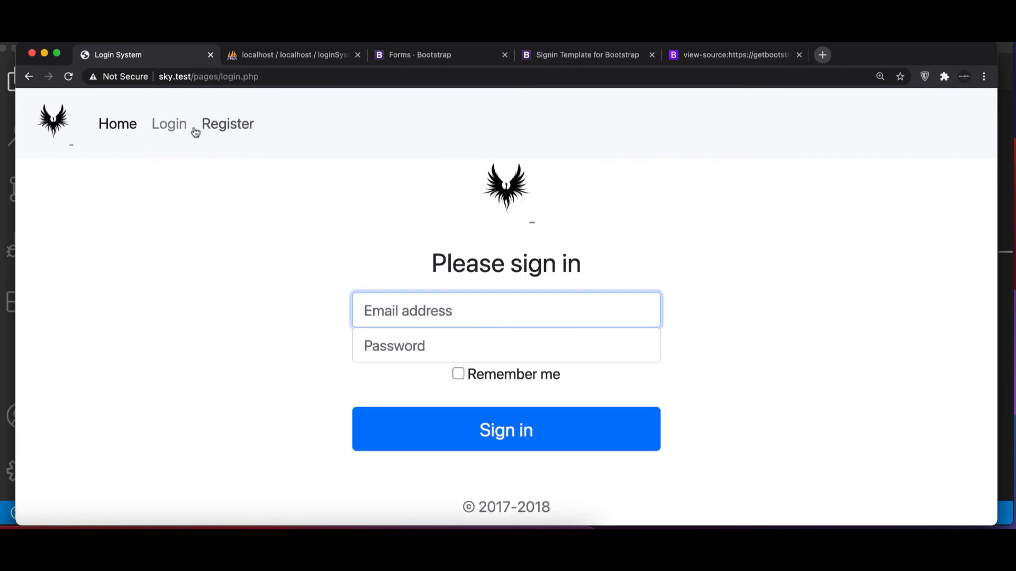
left_click(227, 124)
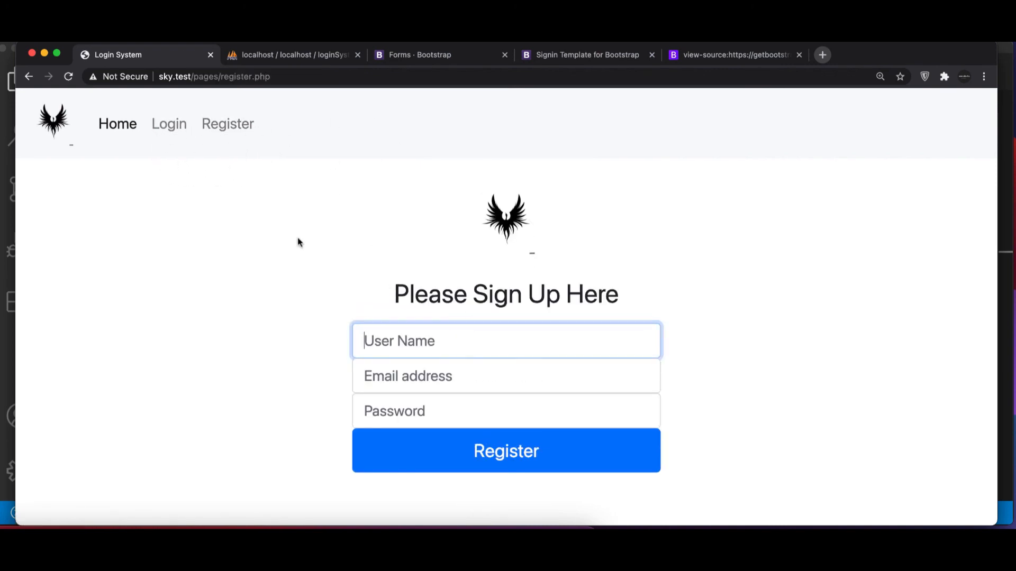
left_click(168, 123)
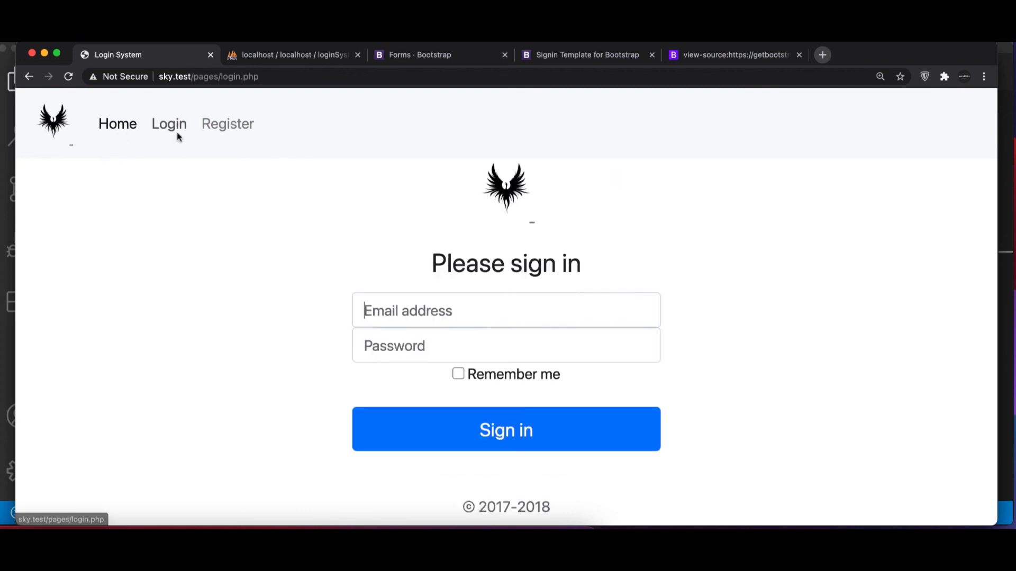
left_click(506, 310)
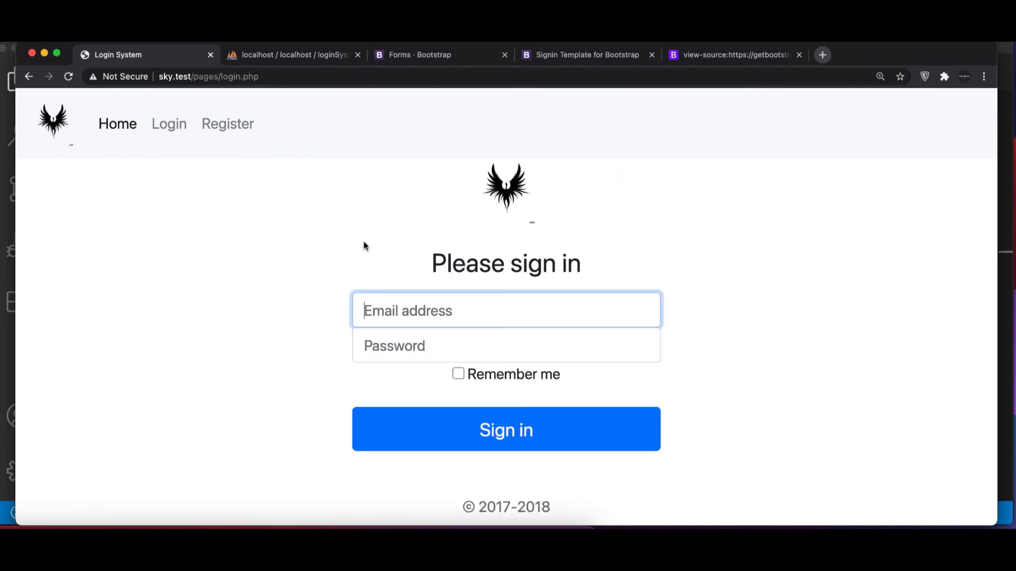